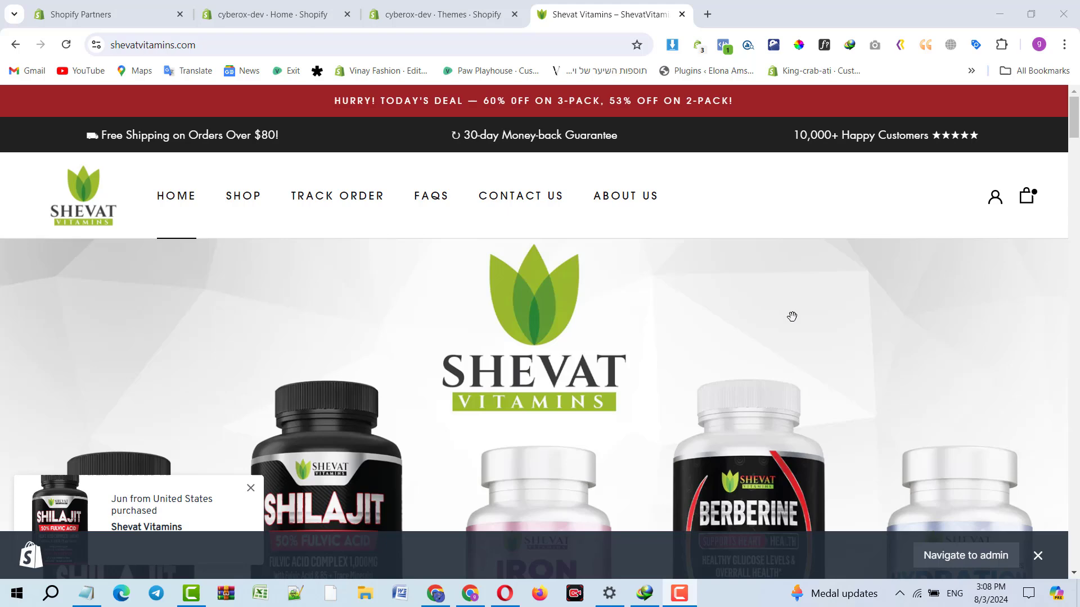
pyautogui.moveTo(791, 310)
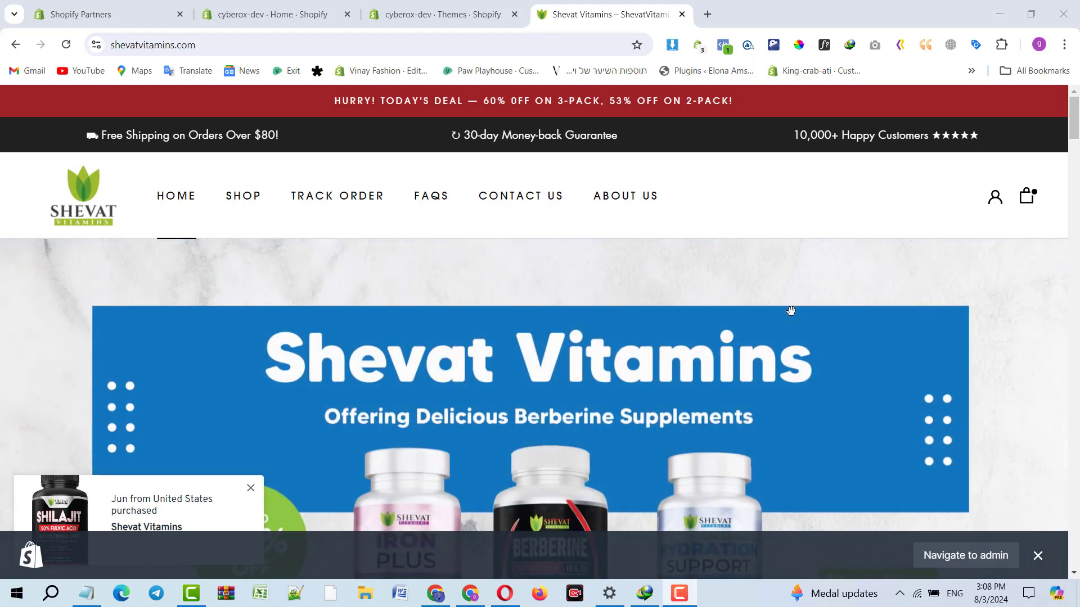
pyautogui.moveTo(870, 354)
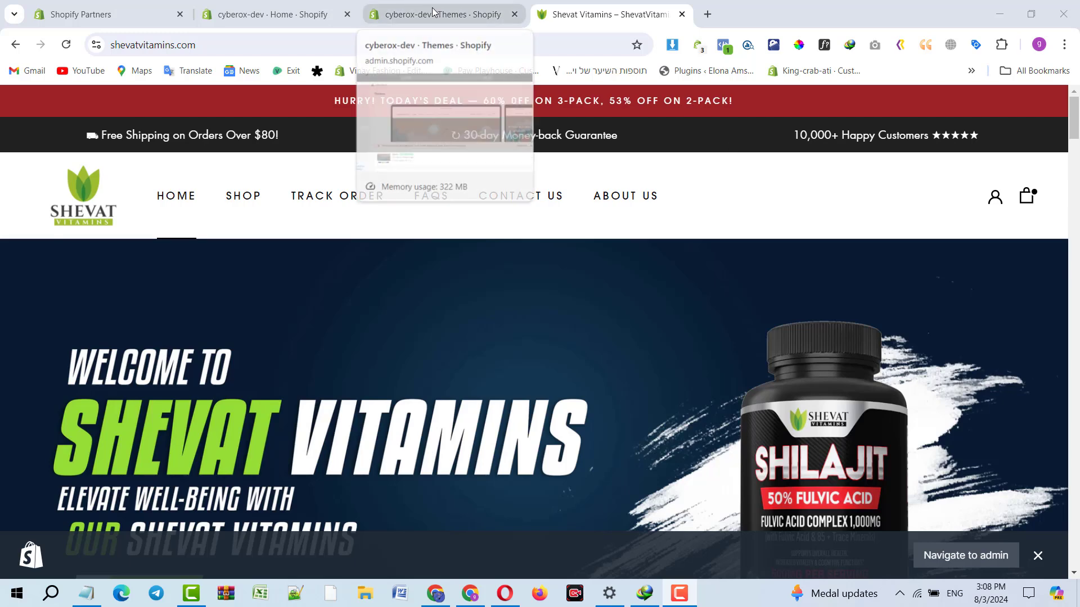
# Leave the Shevat Vitamins tab for the admin Home and Themes tabs so its title blinks the reminder messages.
pyautogui.click(269, 14)
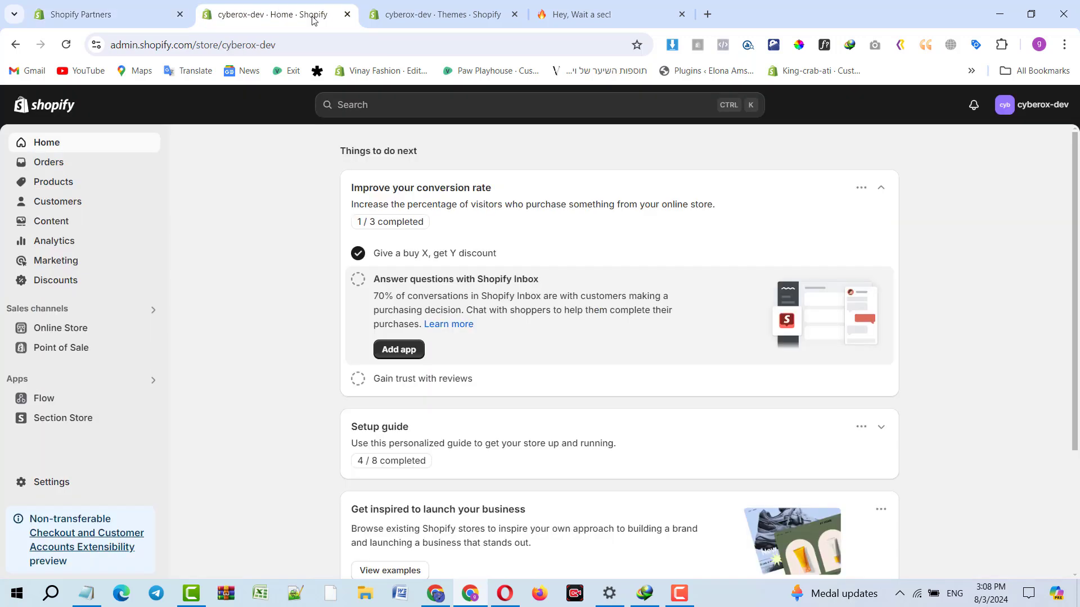
pyautogui.moveTo(608, 13)
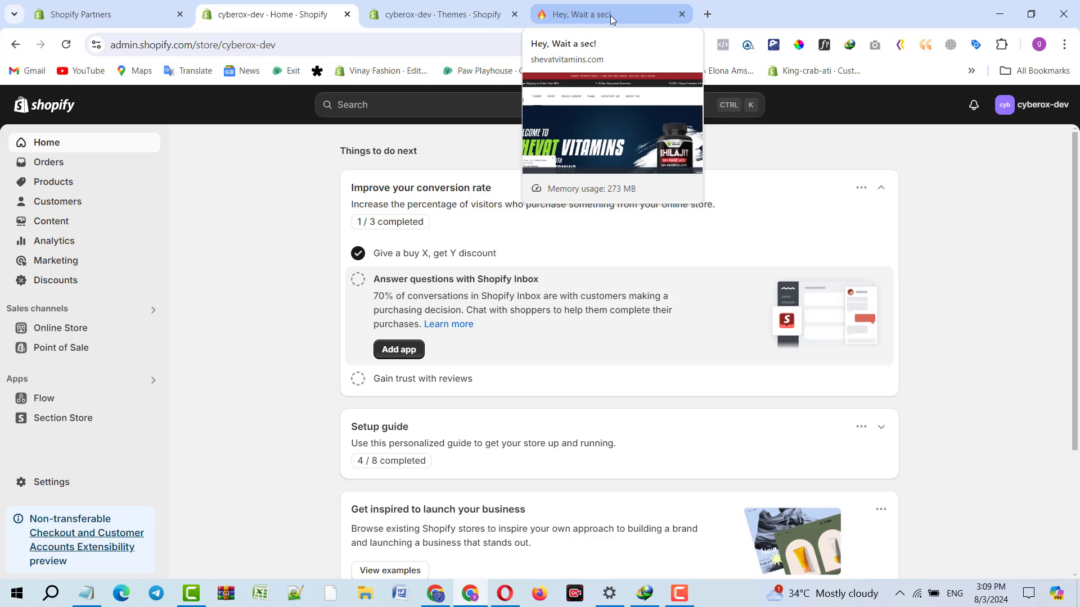
pyautogui.click(441, 14)
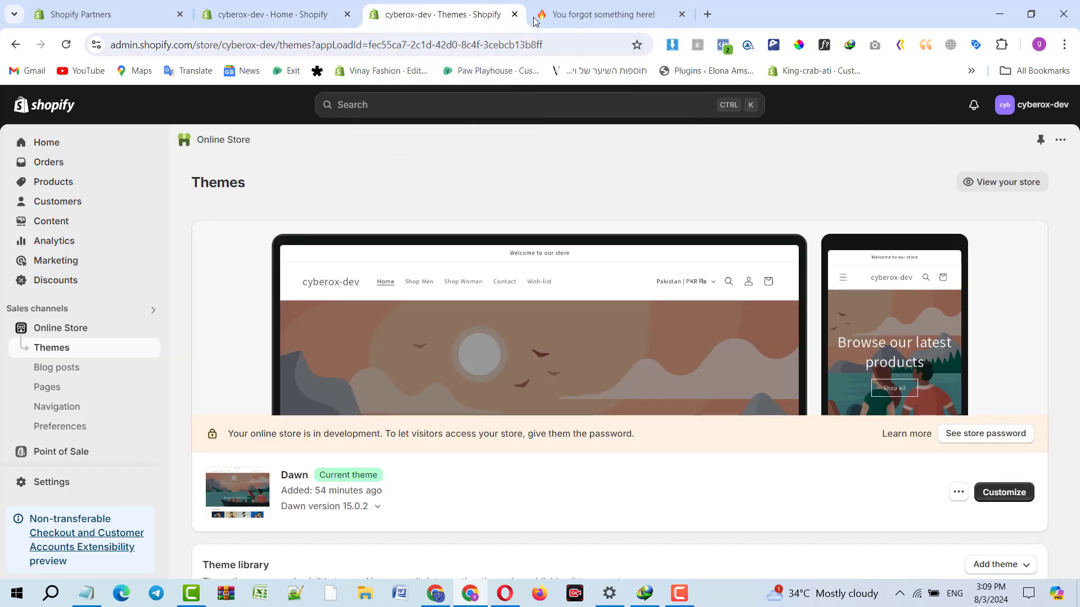
pyautogui.click(269, 13)
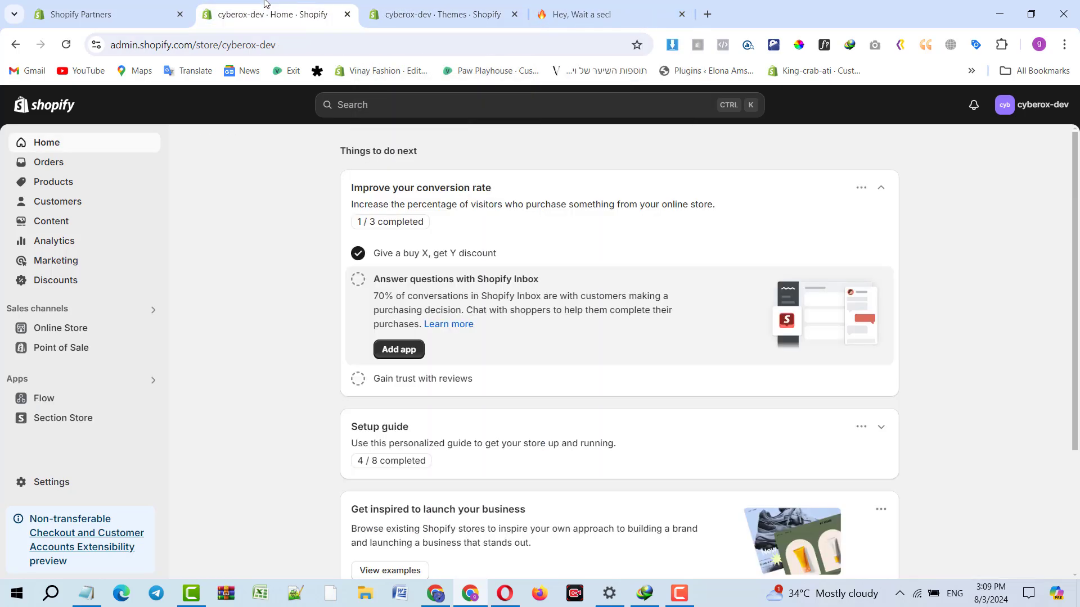
# Reach the Pi - Come Back Reminder entry under Settings > Apps and sales channels.
pyautogui.click(444, 13)
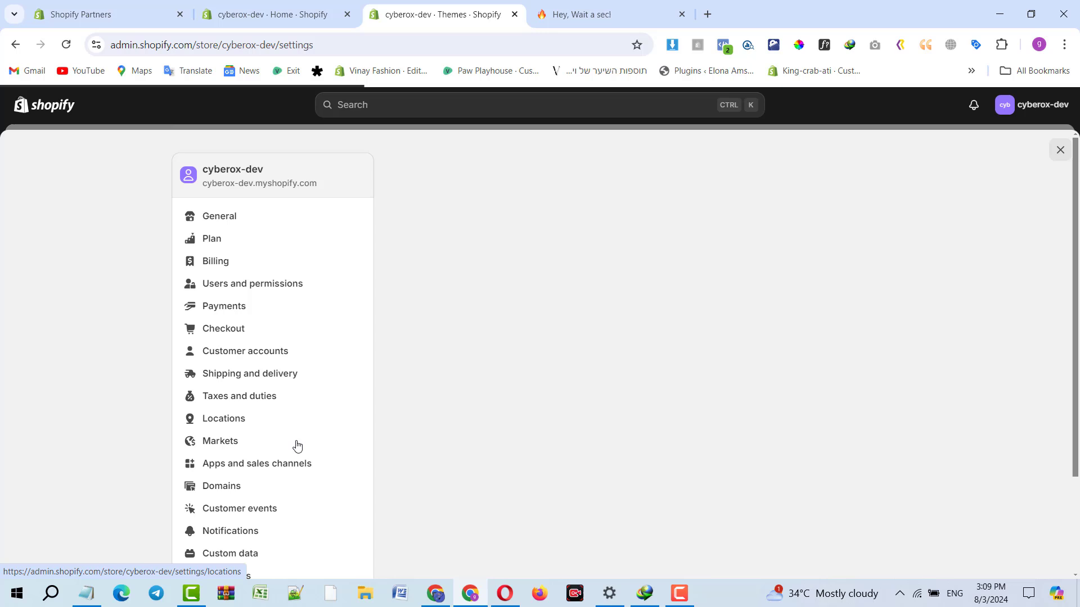
pyautogui.click(257, 462)
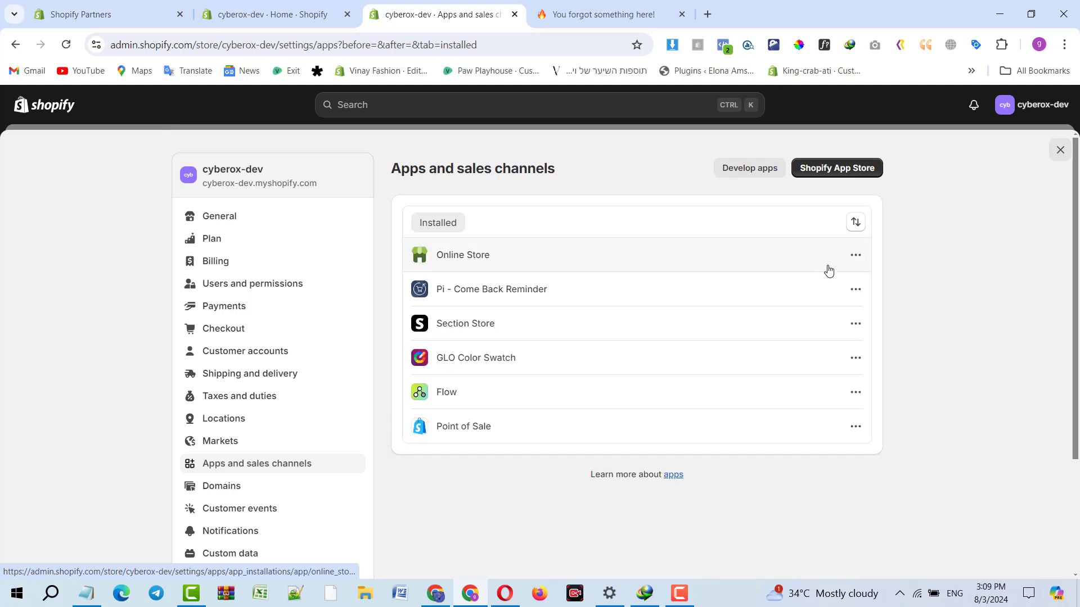
pyautogui.click(855, 289)
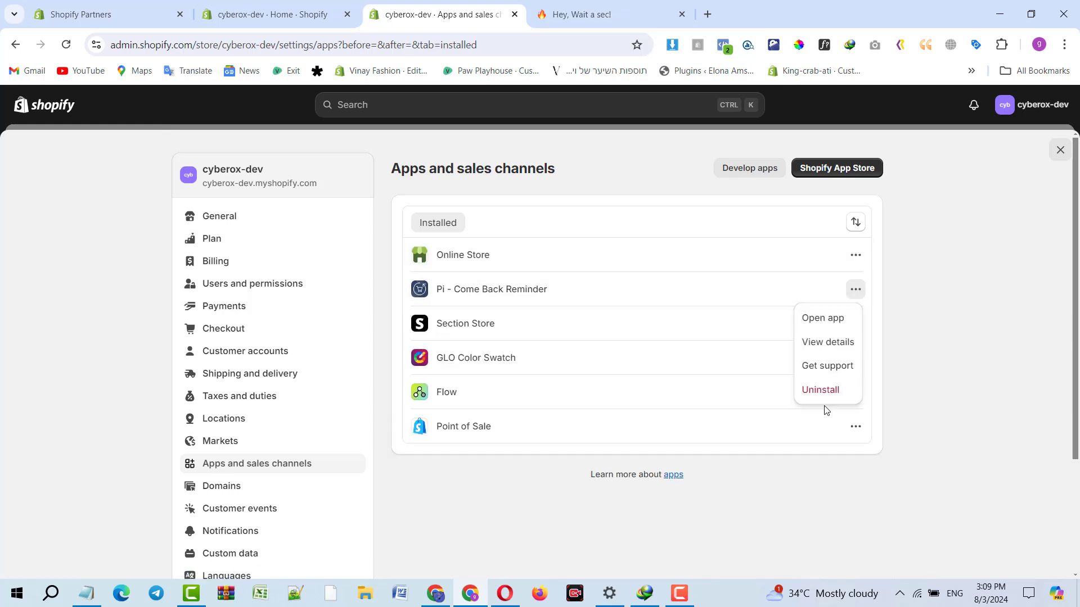
# Uninstall Pi - Come Back Reminder and head to the Shopify App Store.
pyautogui.click(820, 389)
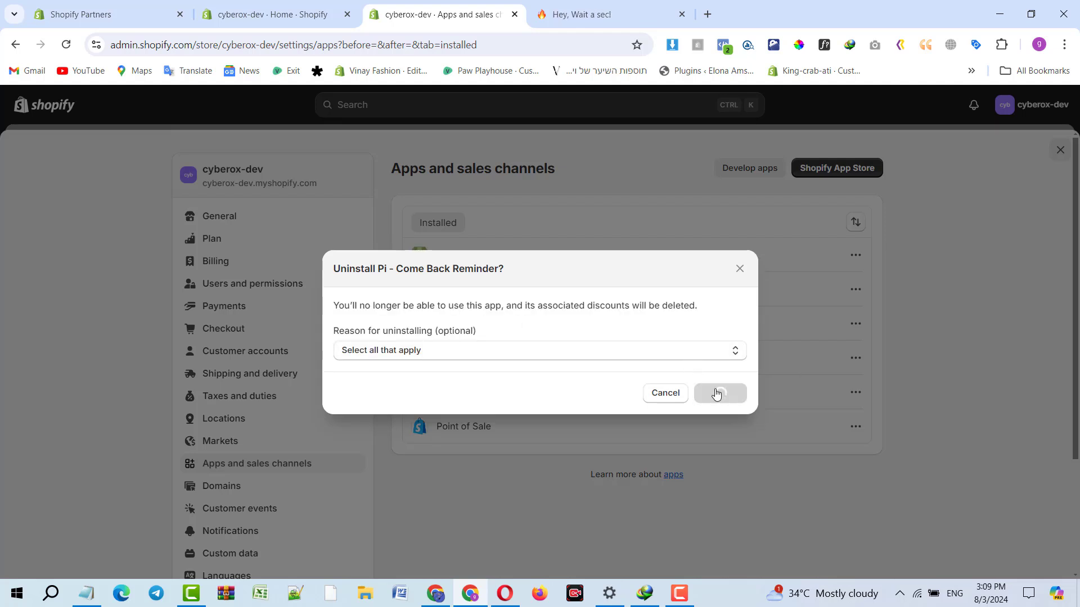
pyautogui.click(718, 393)
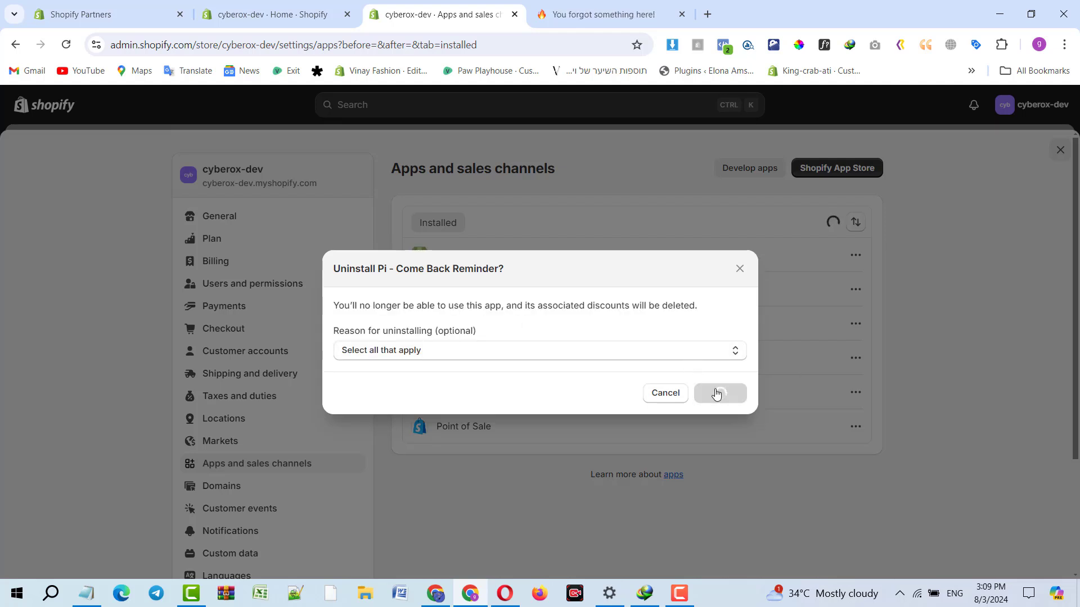
pyautogui.click(719, 393)
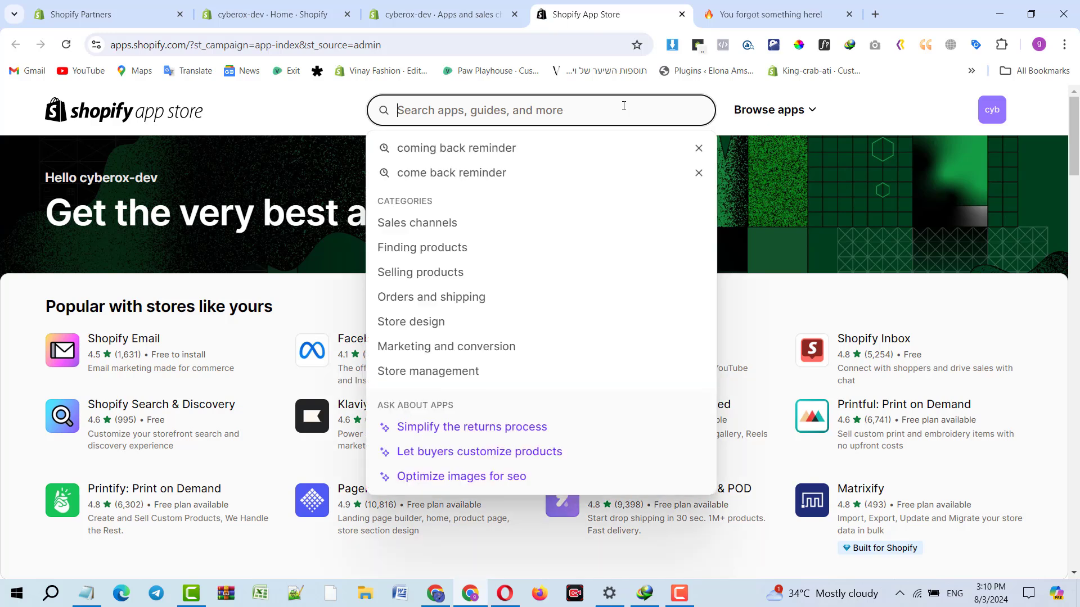
# Search the App Store for 'come back r' and reach the Pi - Come Back Reminder listing.
pyautogui.write('come back reminder')
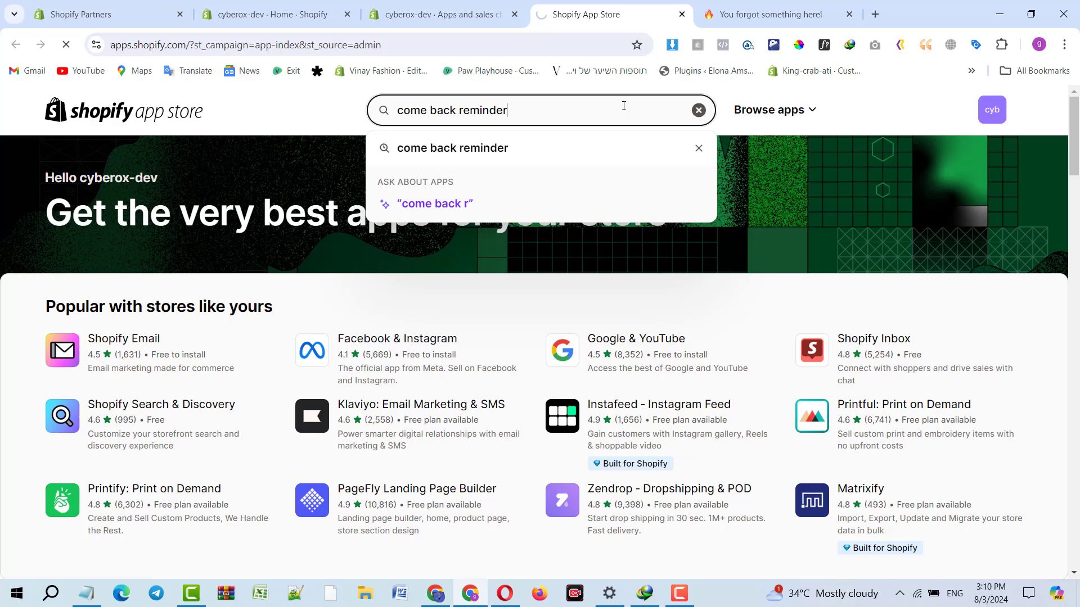
pyautogui.press('Enter')
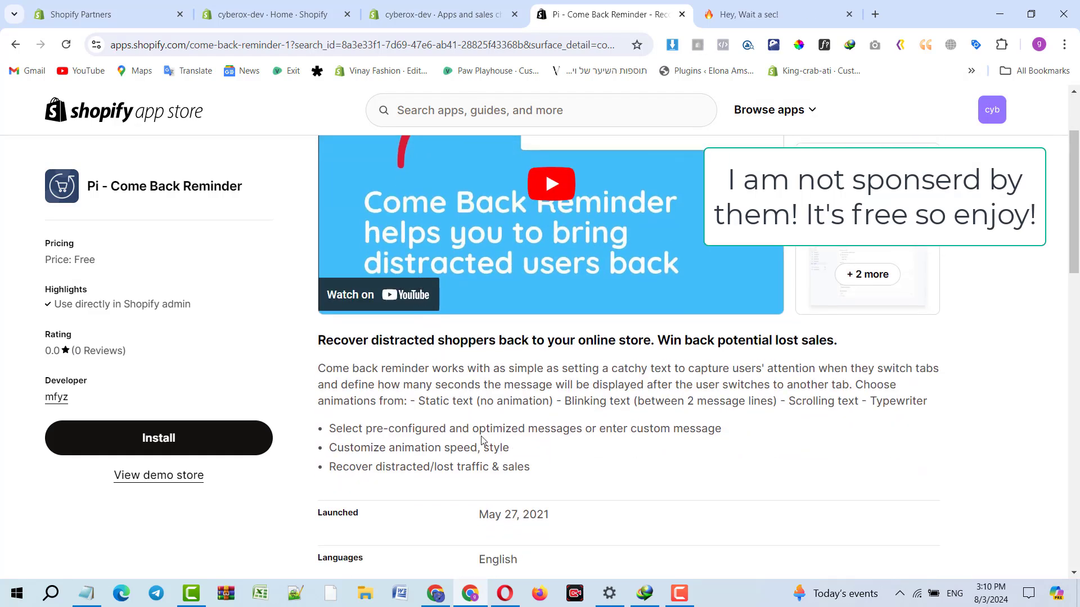
pyautogui.doubleClick(357, 466)
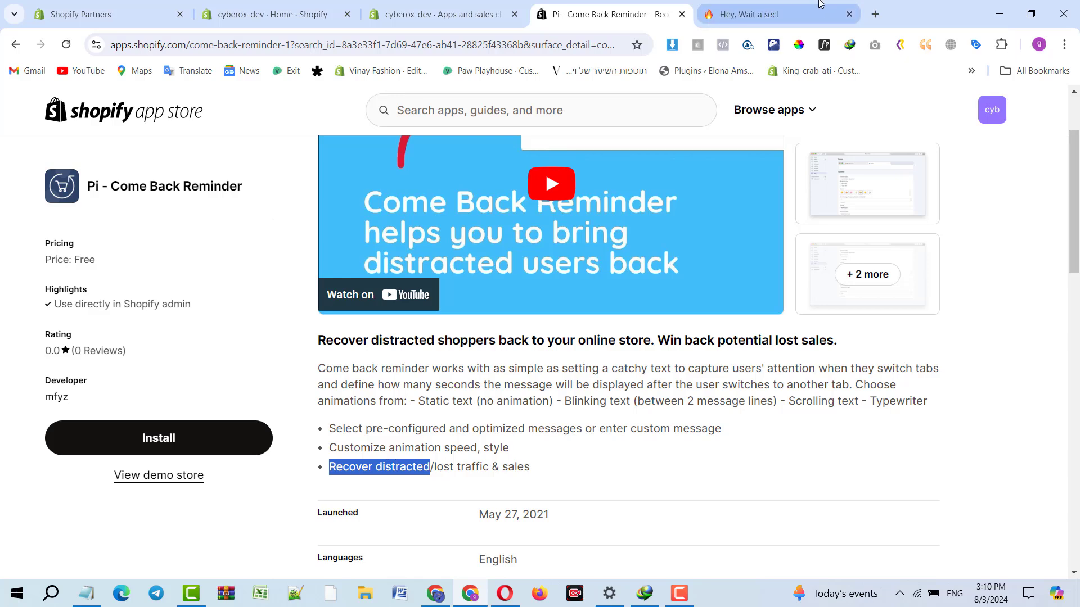
# Glance at the admin home, Partners stores list and apps page before returning to the listing.
pyautogui.click(269, 13)
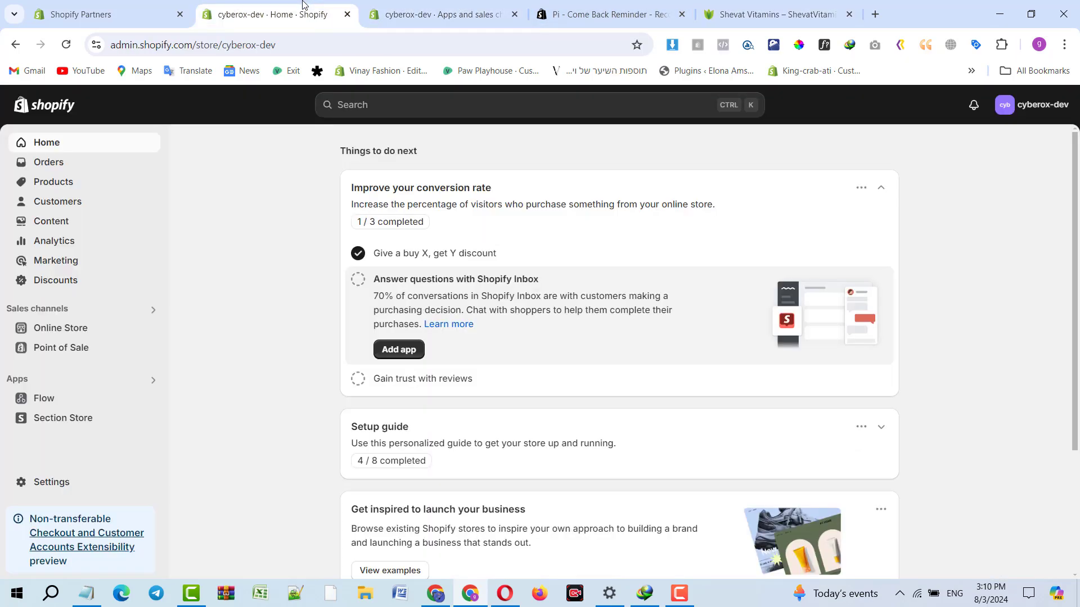
pyautogui.click(104, 14)
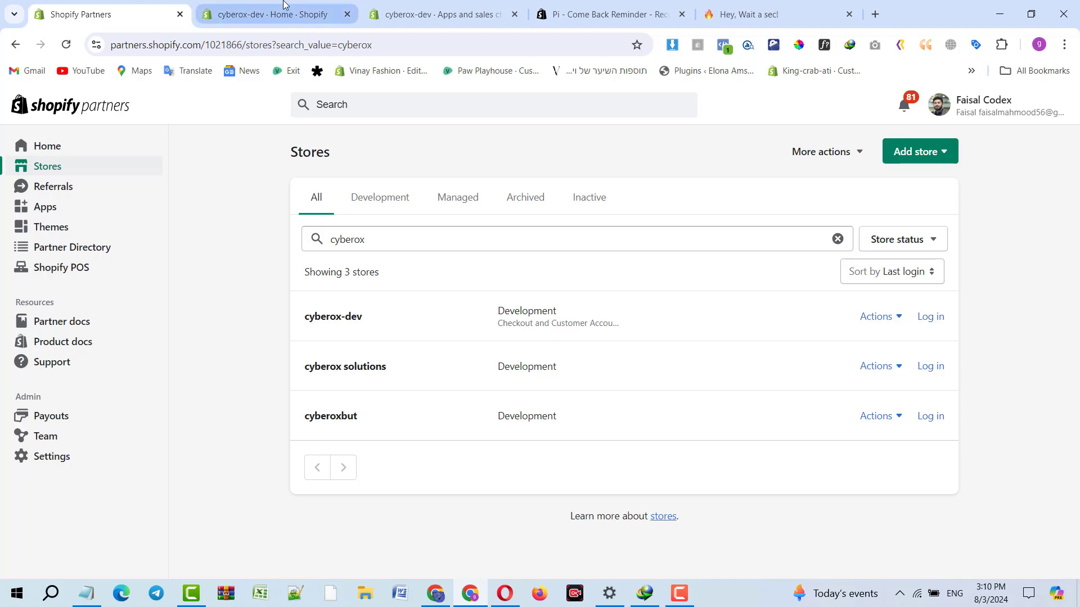
pyautogui.click(441, 13)
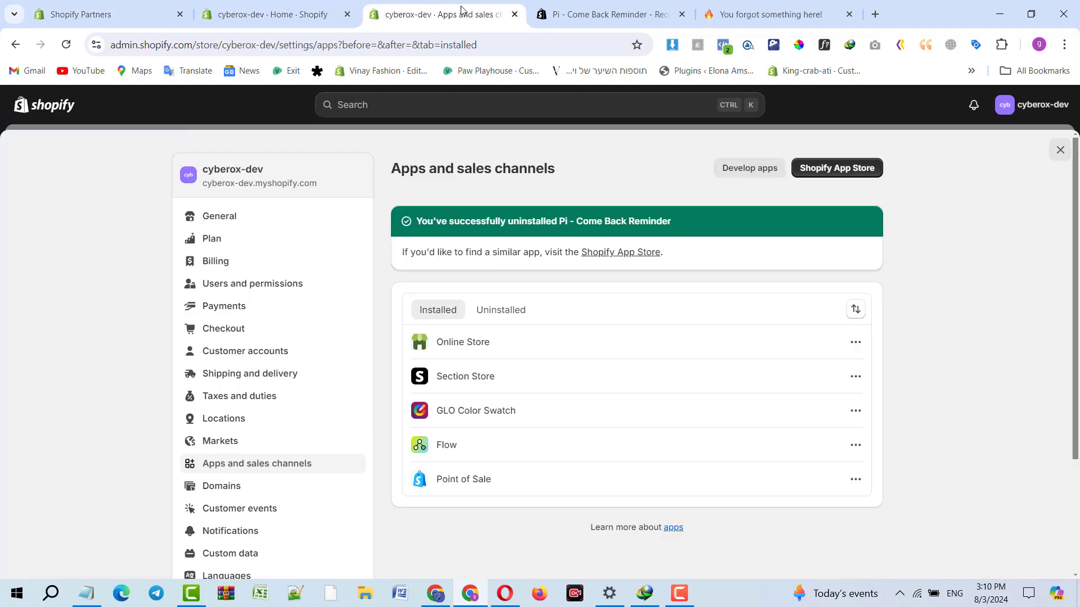
pyautogui.click(276, 13)
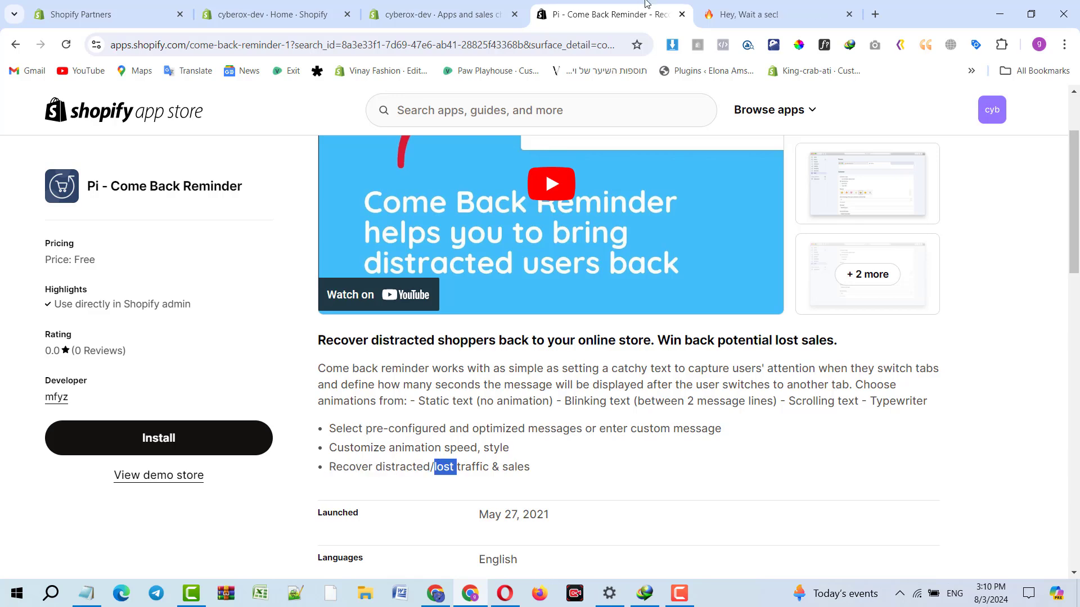
# Check the live vitamin store page, then review the listing's lost-traffic bullet and start the install.
pyautogui.click(778, 13)
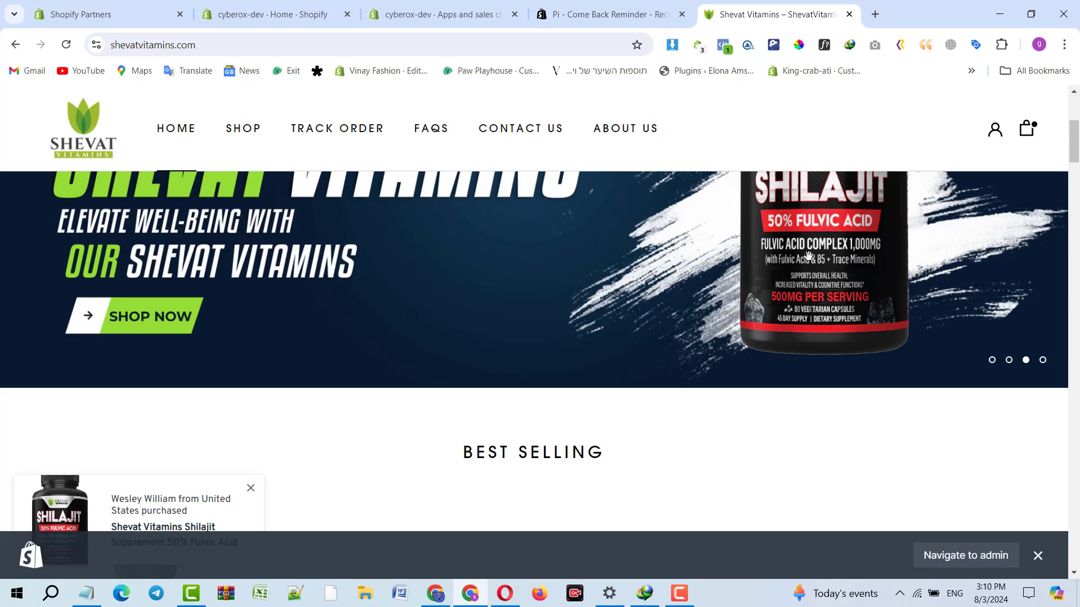
pyautogui.scroll(-3)
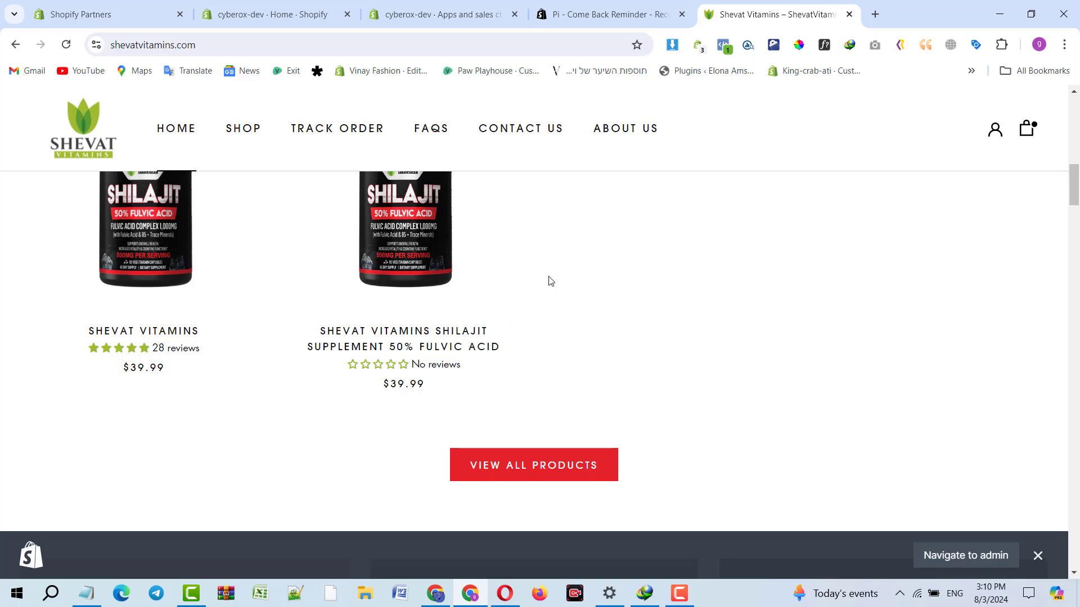
pyautogui.moveTo(712, 270)
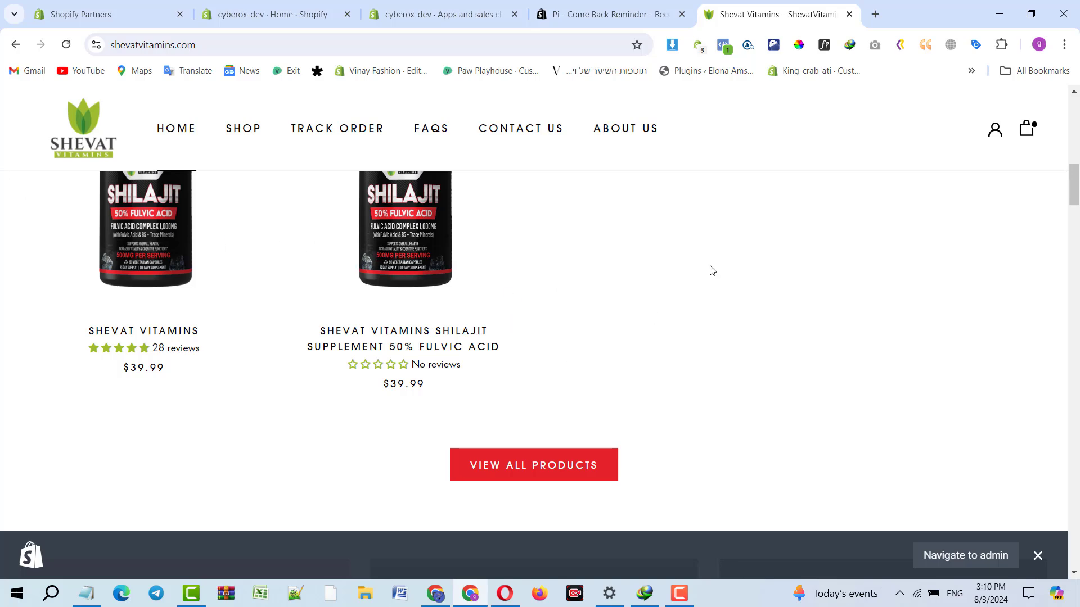
pyautogui.click(608, 14)
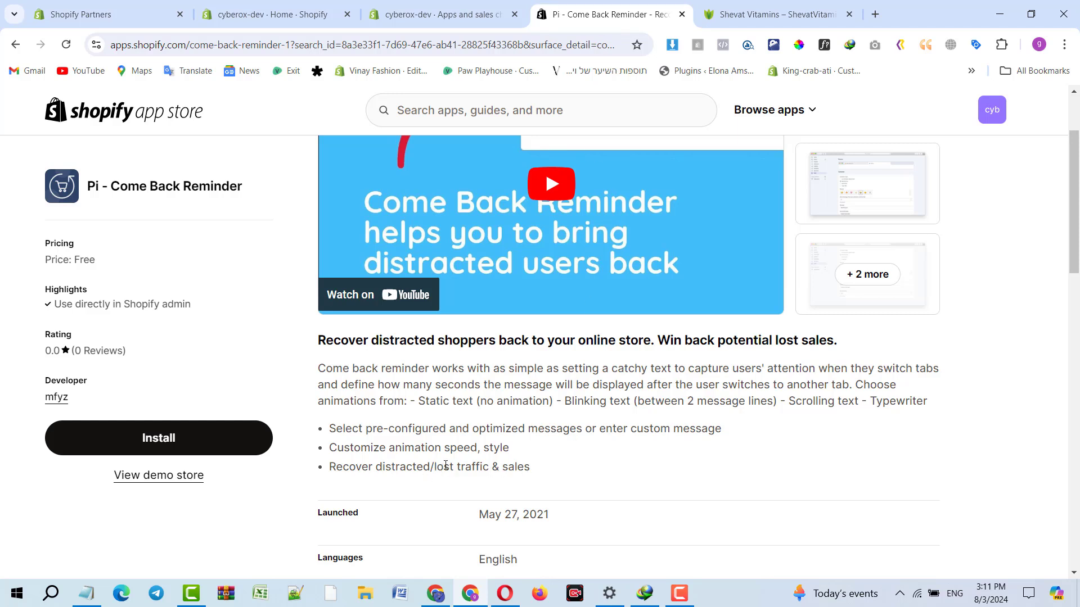
pyautogui.tripleClick(428, 465)
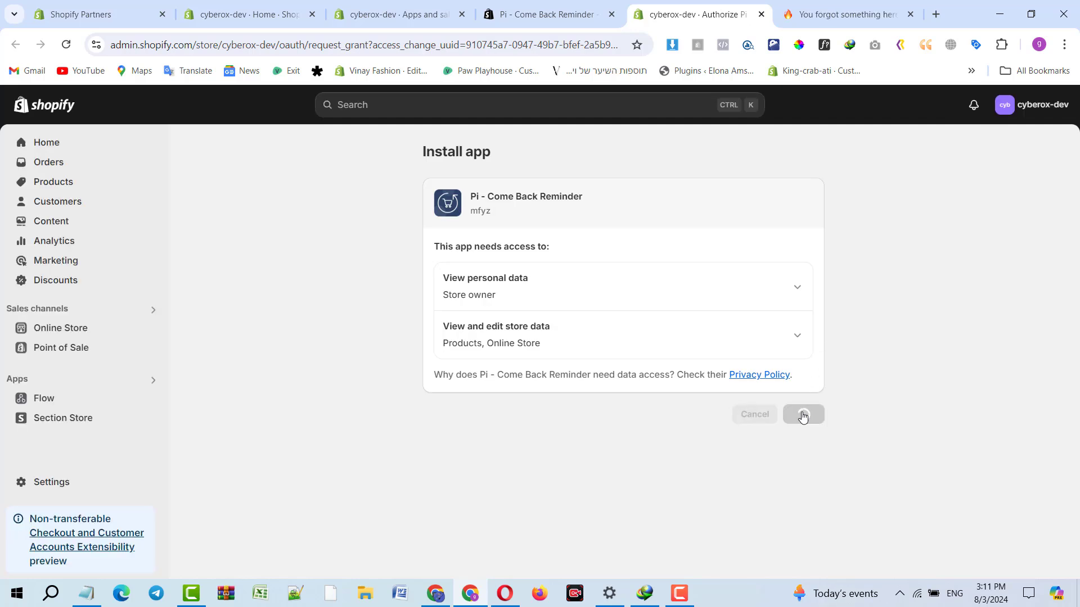
# Confirm Install on the data-access review so the app's settings page loads.
pyautogui.click(802, 414)
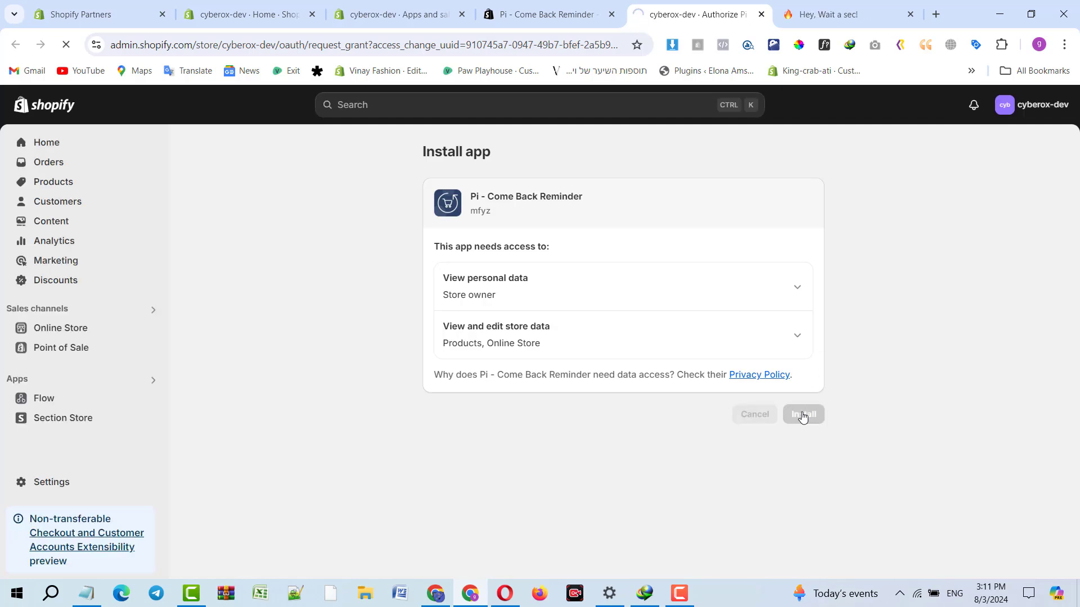
pyautogui.click(801, 414)
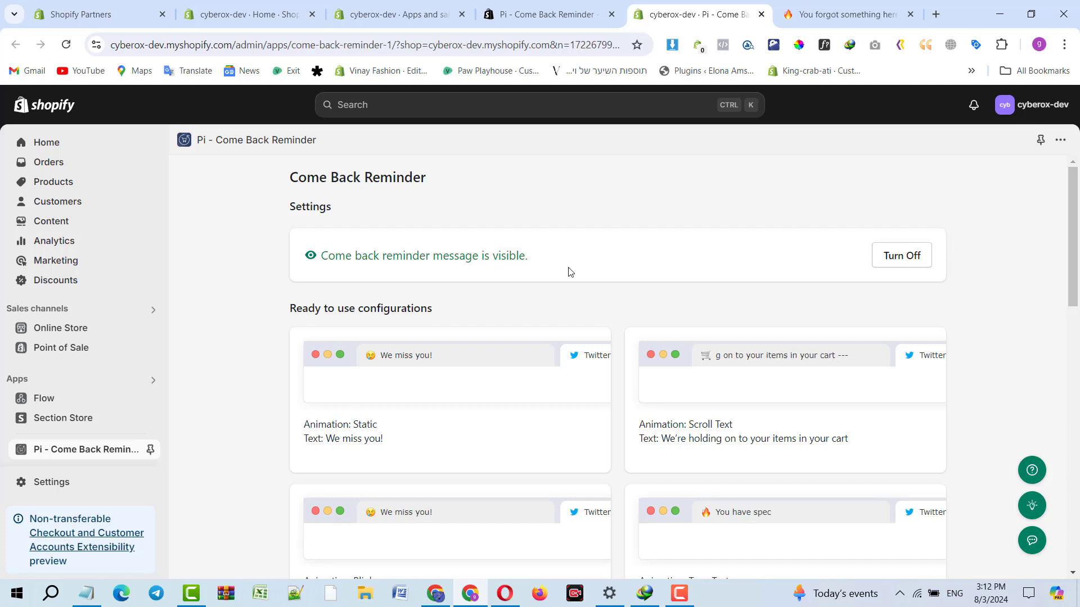
# Apply the ready-made special offer configuration and review the first message text.
pyautogui.click(901, 255)
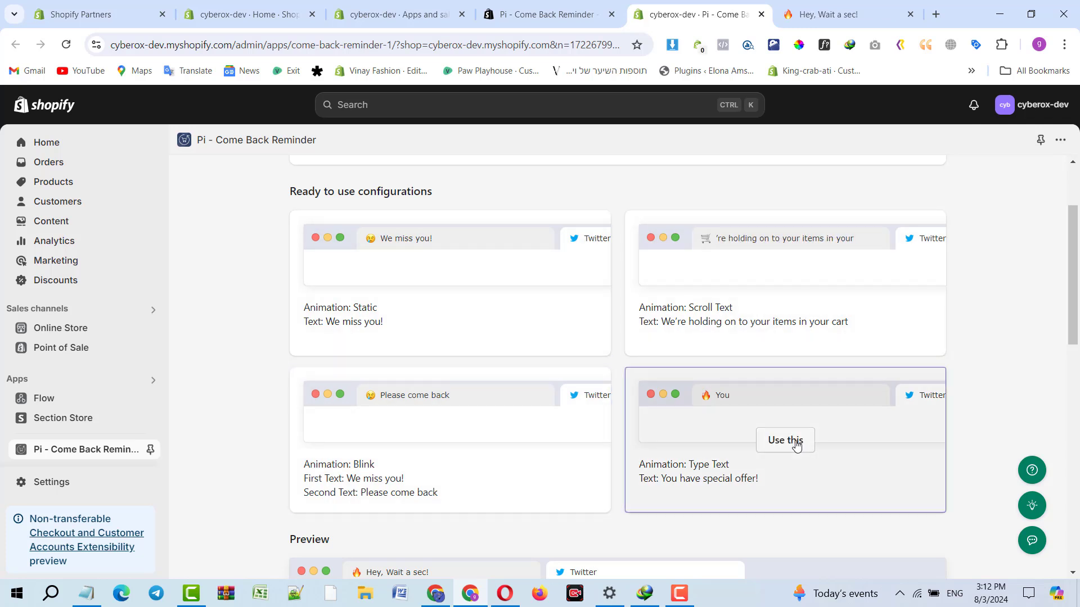
pyautogui.click(784, 440)
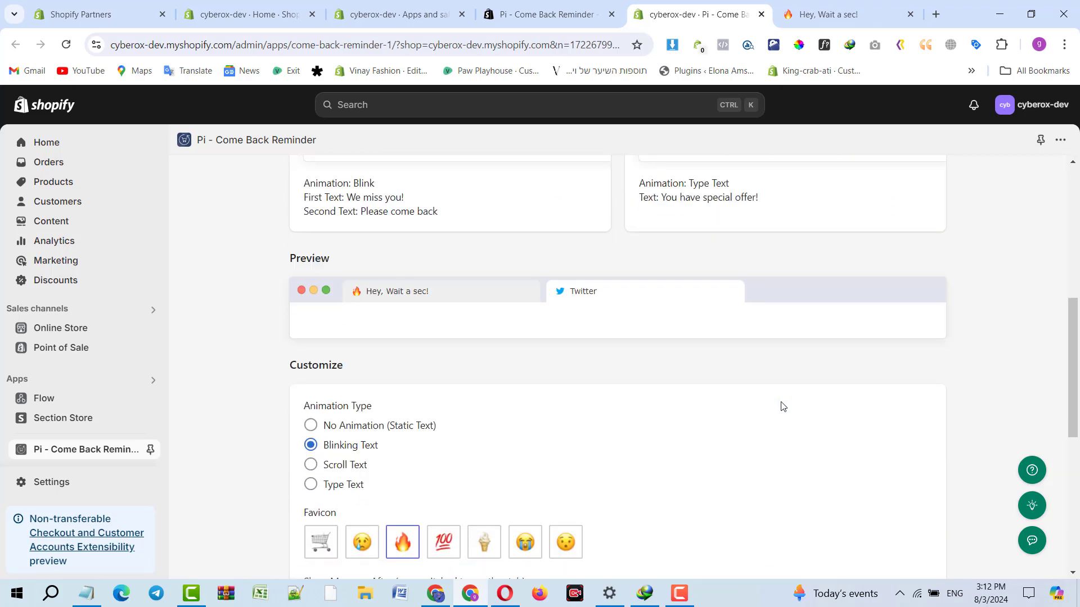
pyautogui.scroll(-3)
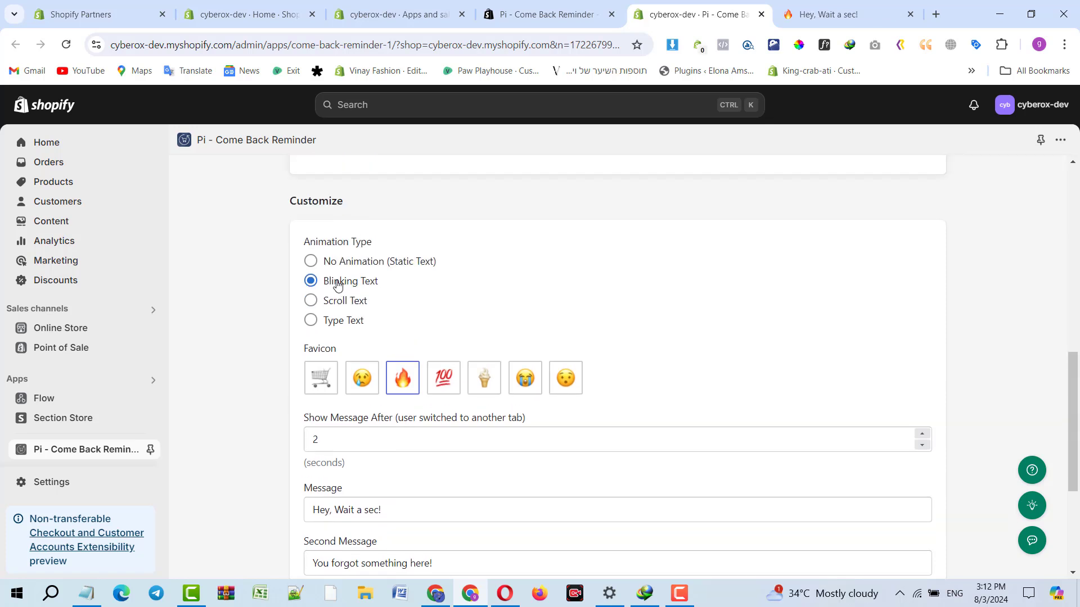
pyautogui.scroll(-3)
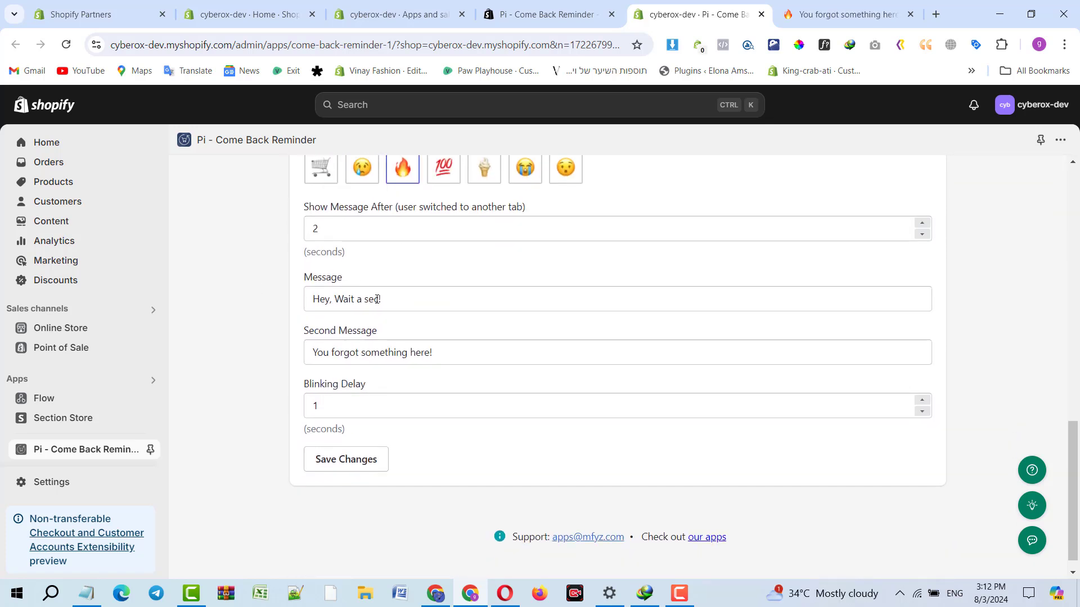
pyautogui.tripleClick(377, 299)
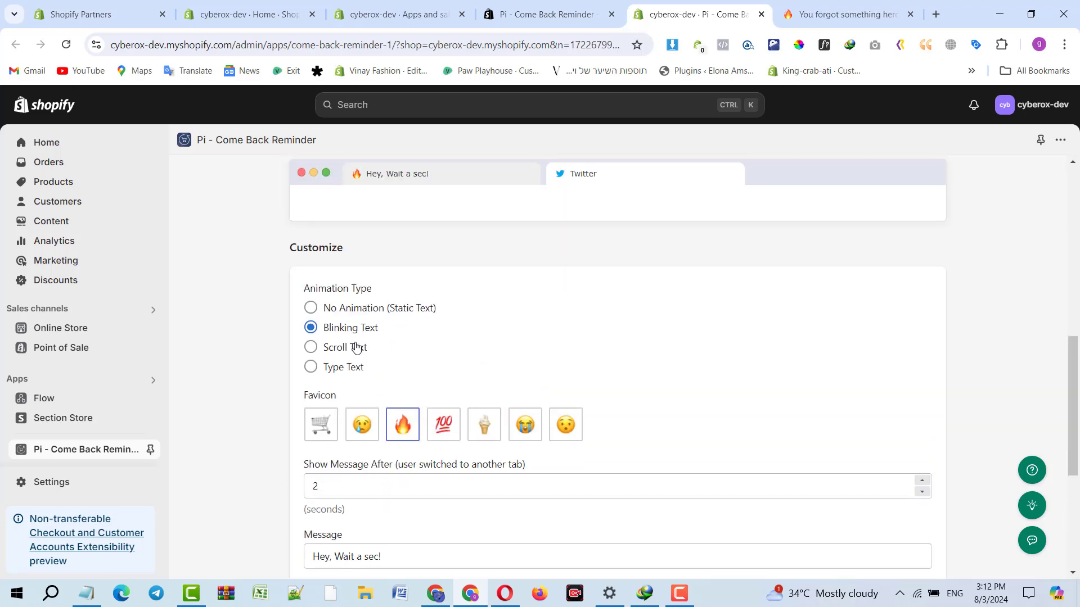
# Try static, scrolling and typewriter animations, settling on Blinking Text with message 'Hey, Wait a sec!'.
pyautogui.click(310, 307)
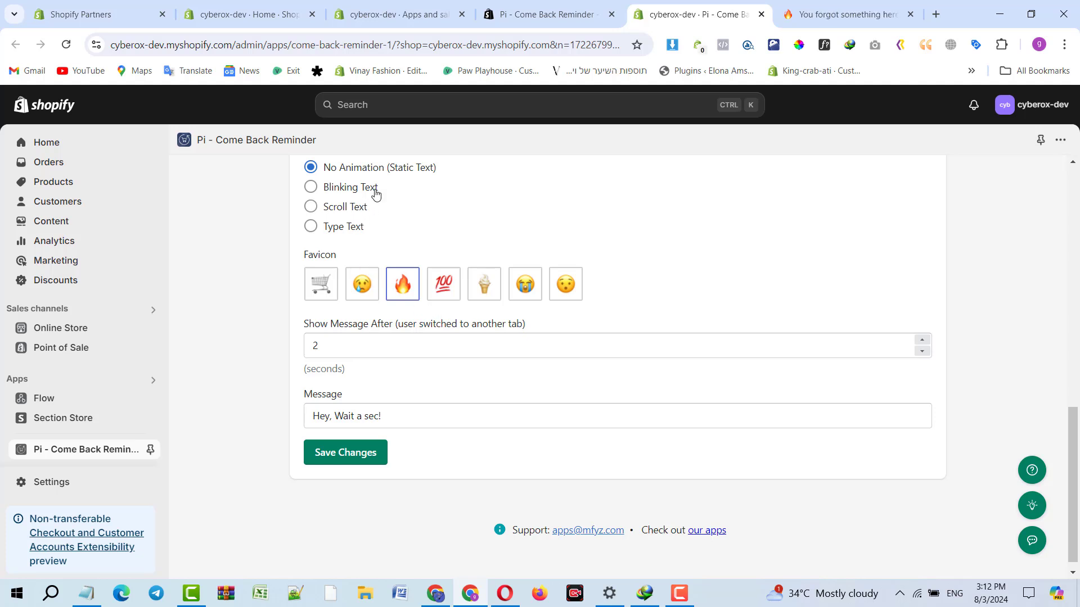
pyautogui.click(310, 207)
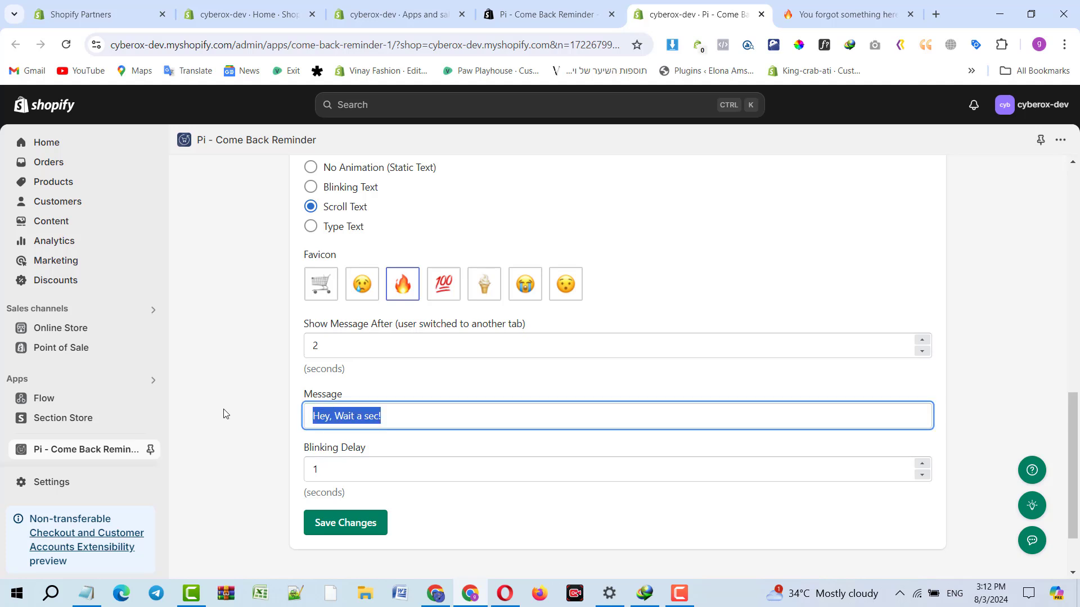
pyautogui.click(311, 226)
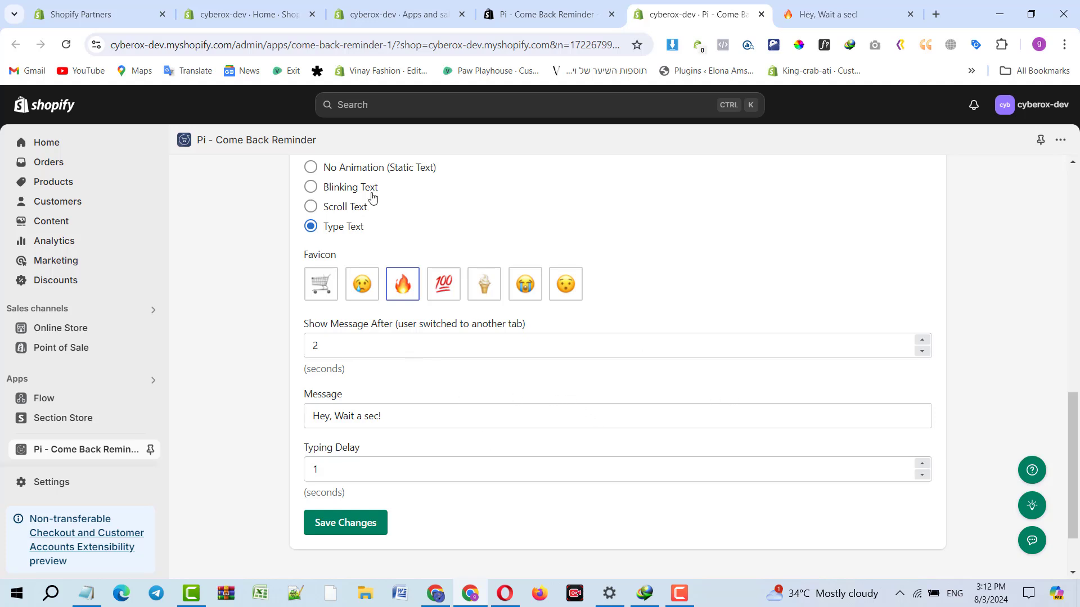
pyautogui.click(310, 187)
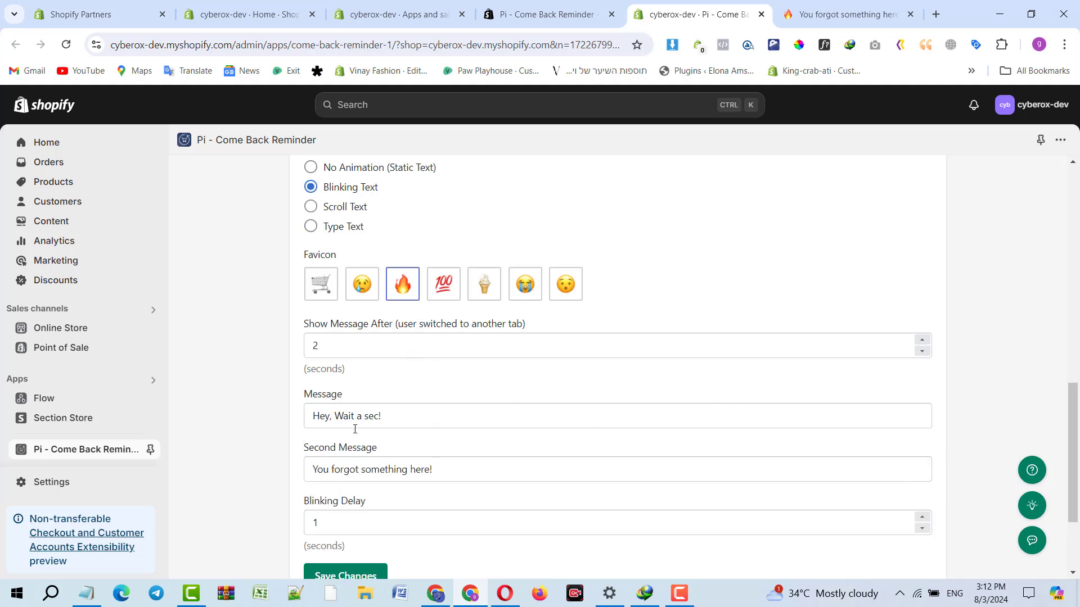
pyautogui.tripleClick(372, 469)
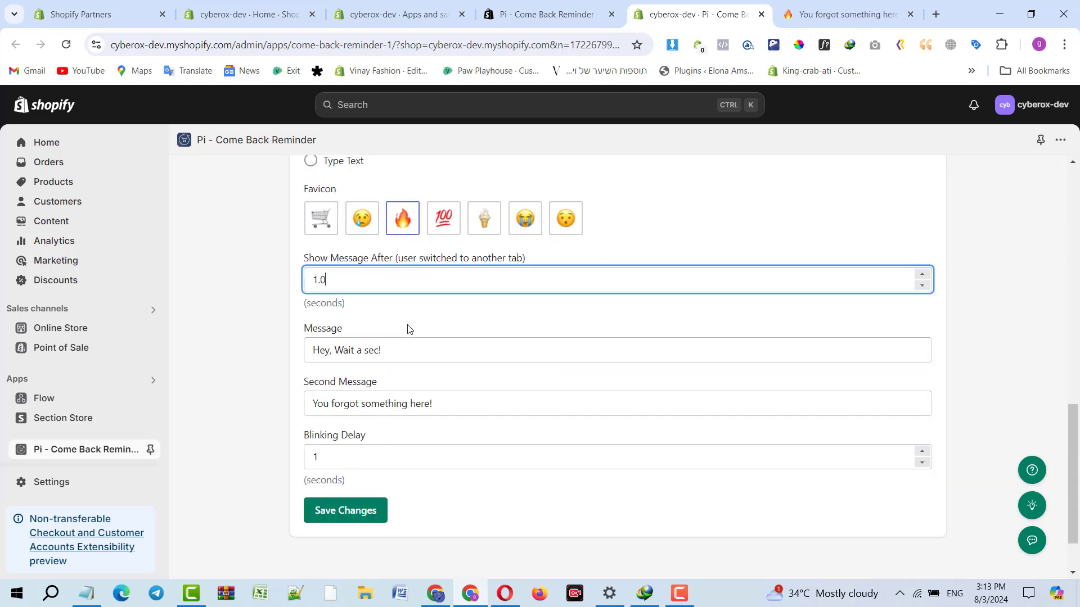
# Save the reminder settings and enable Come Back Reminder.
pyautogui.click(345, 510)
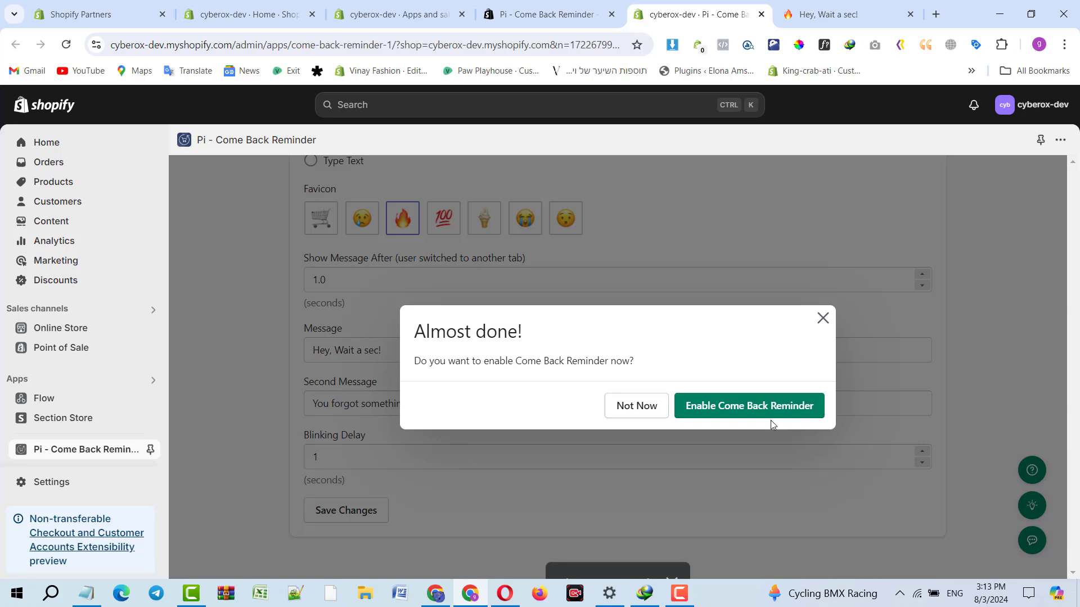
pyautogui.click(749, 406)
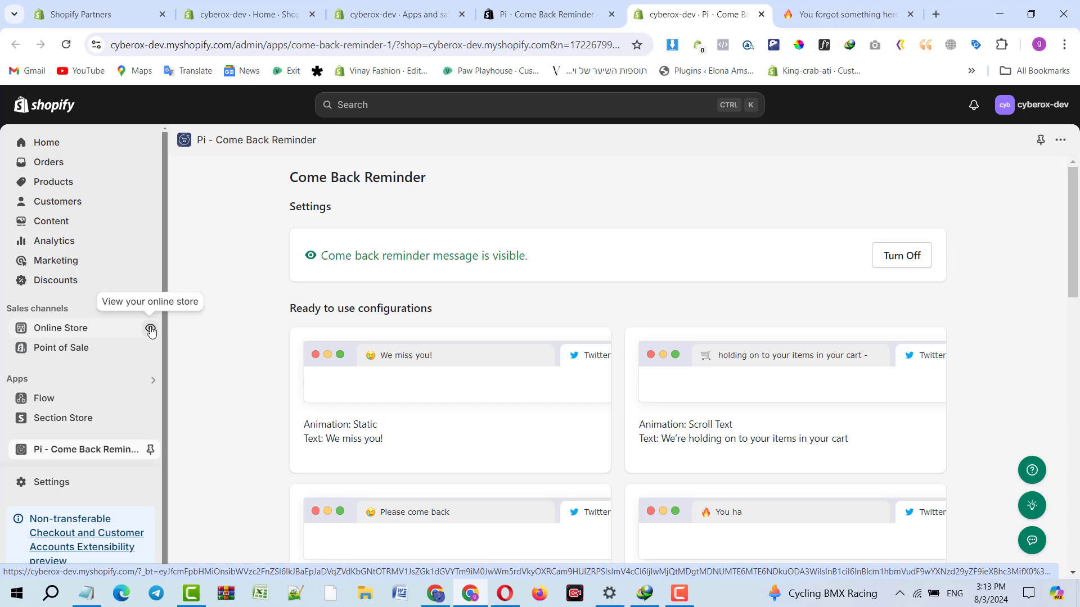
pyautogui.moveTo(124, 312)
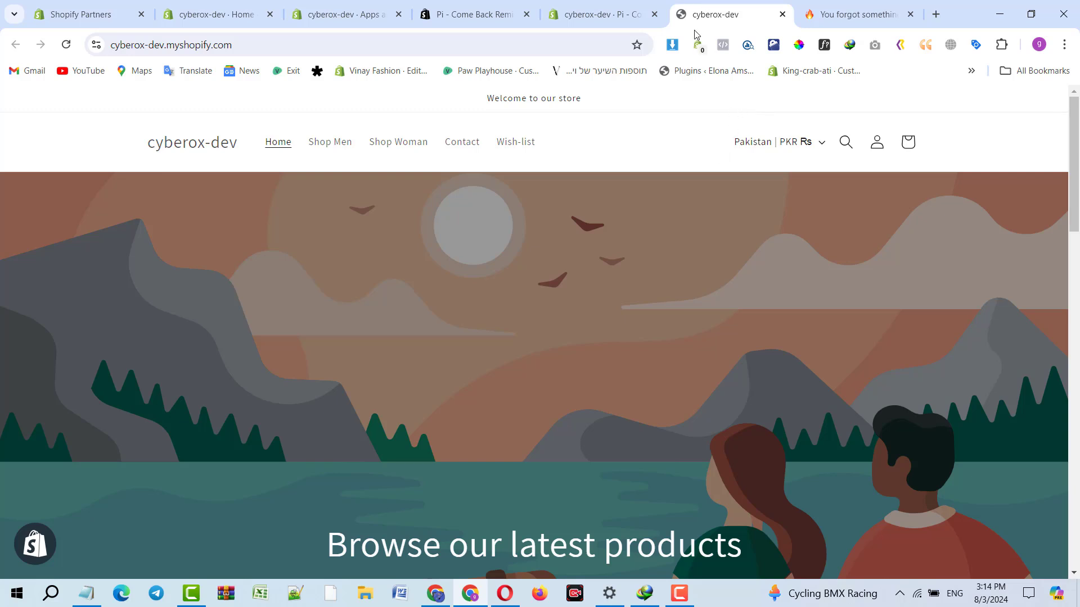
# Leave the cyberox-dev storefront tab for other tabs and the vitamins cart so its title blinks 'Hey, Wait a sec!'.
pyautogui.click(603, 14)
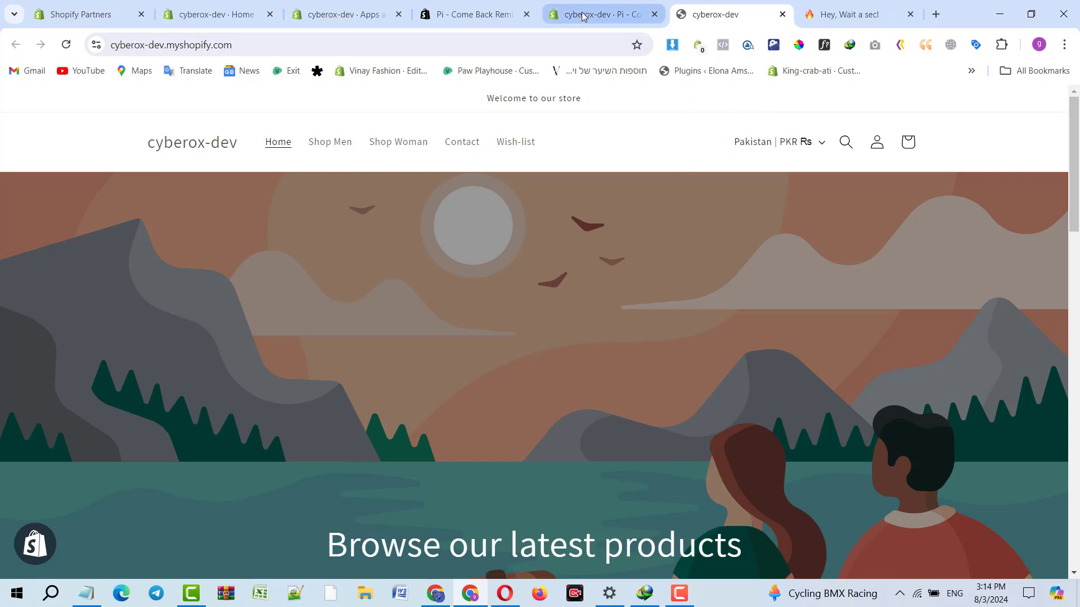
pyautogui.click(473, 14)
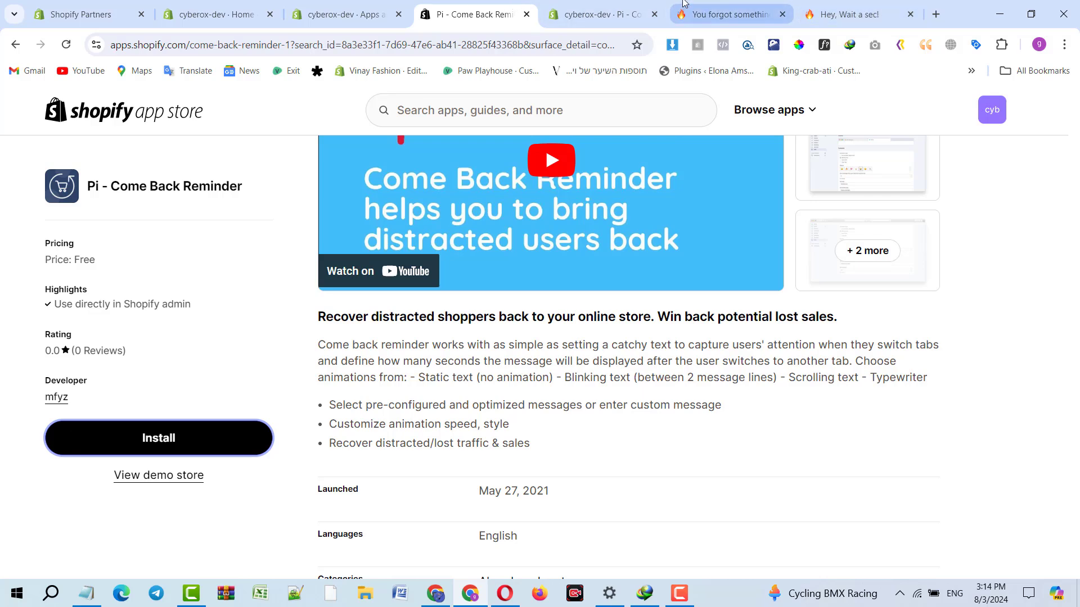
pyautogui.click(730, 13)
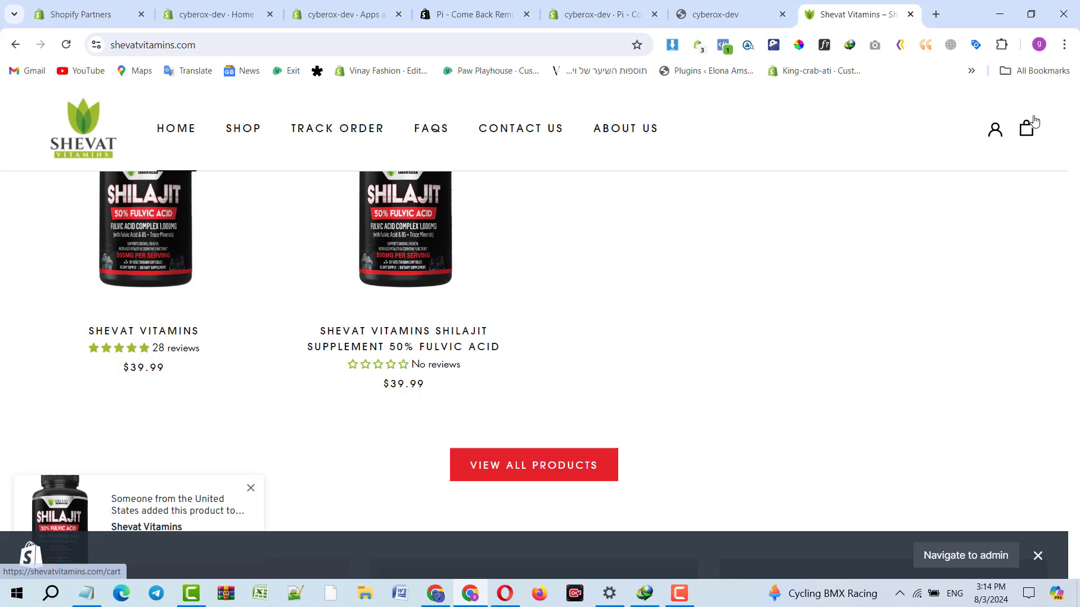
pyautogui.click(1026, 129)
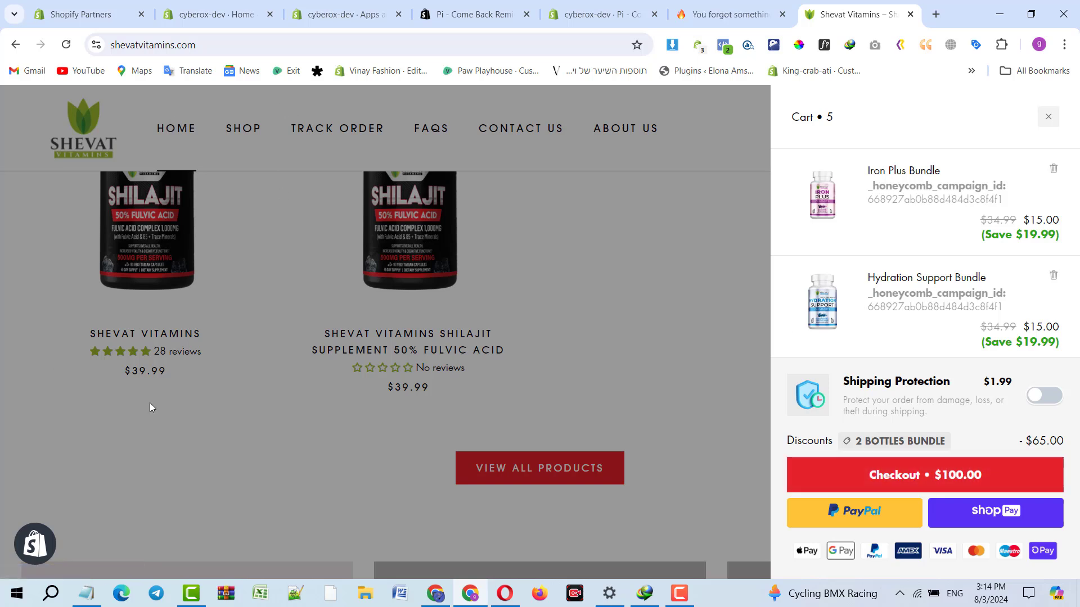
pyautogui.moveTo(432, 336)
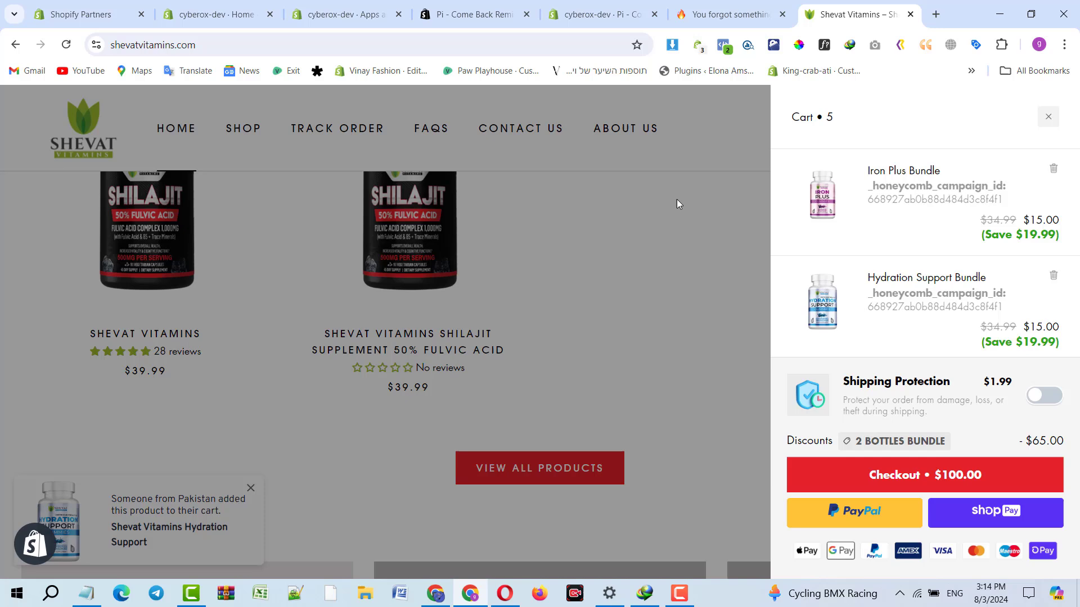
pyautogui.click(719, 14)
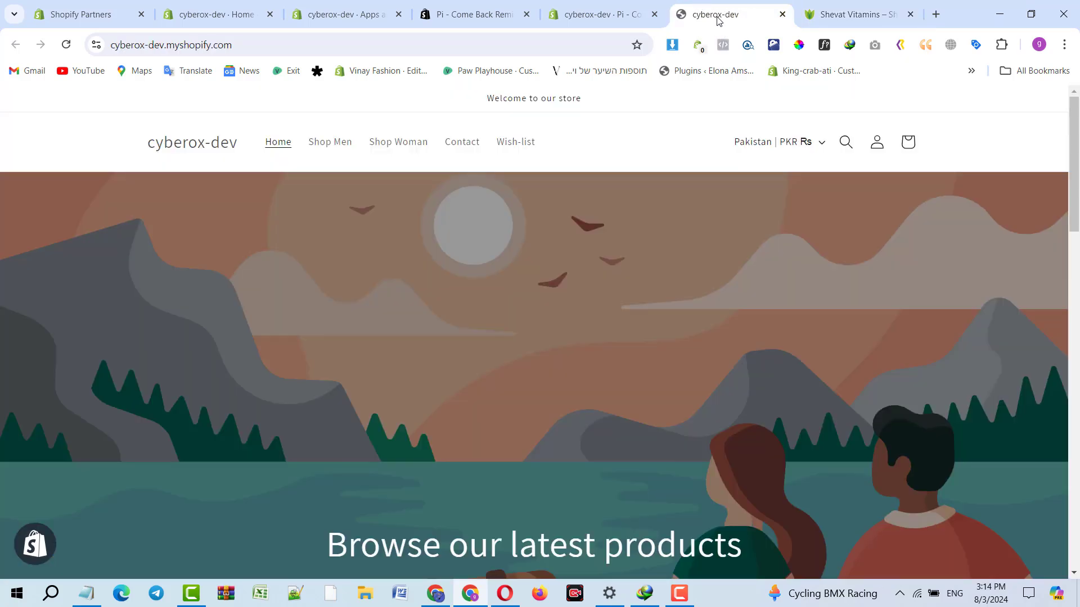